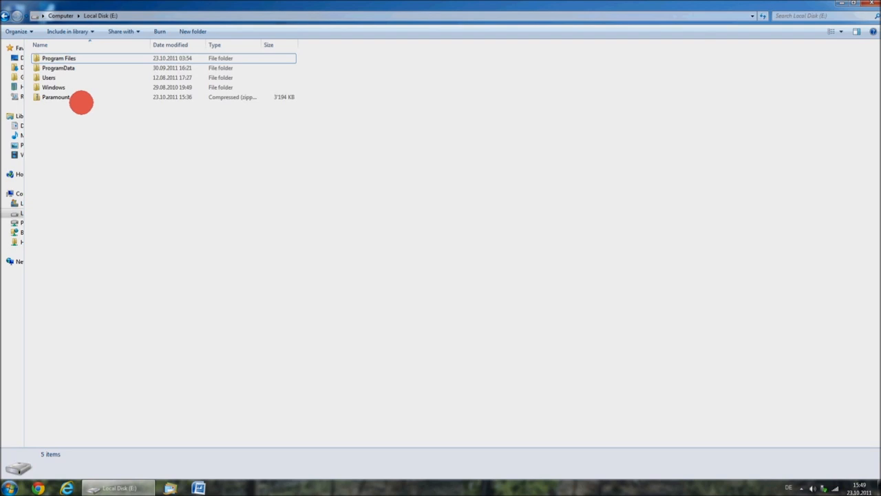
# Extract the Paramount zip on drive E into a new Paramount folder.
pyautogui.click(59, 96)
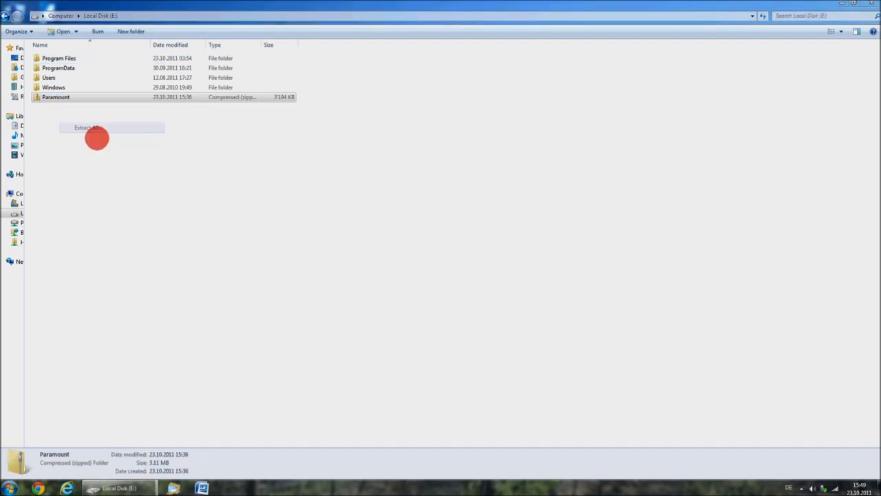
pyautogui.click(109, 128)
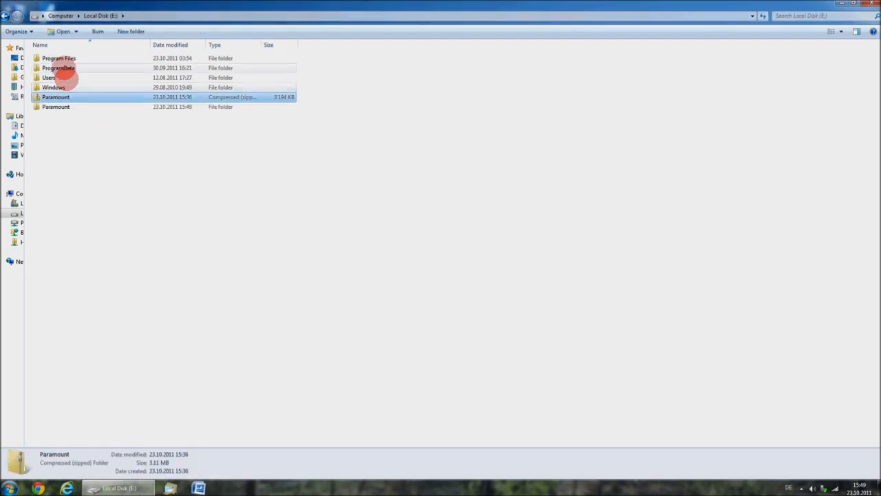
# Run the Paramount Blender file, then launch the Paramount After Effects project from the extracted folder.
pyautogui.doubleClick(54, 108)
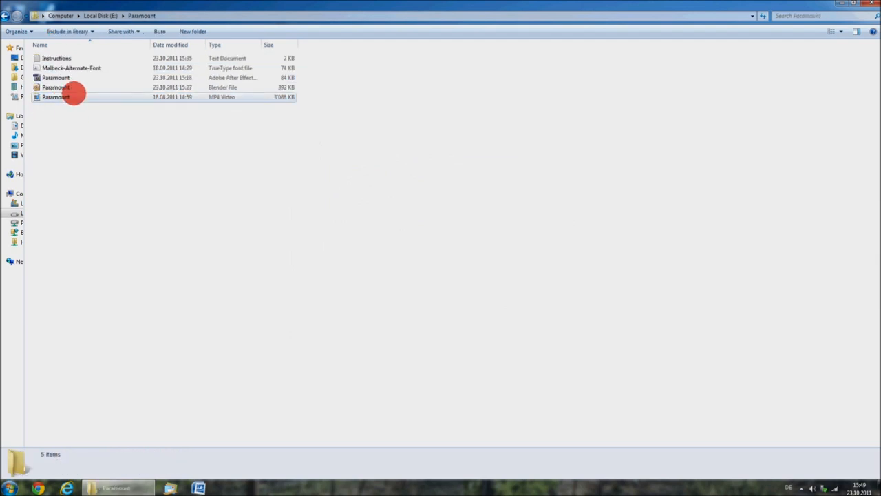
pyautogui.doubleClick(66, 88)
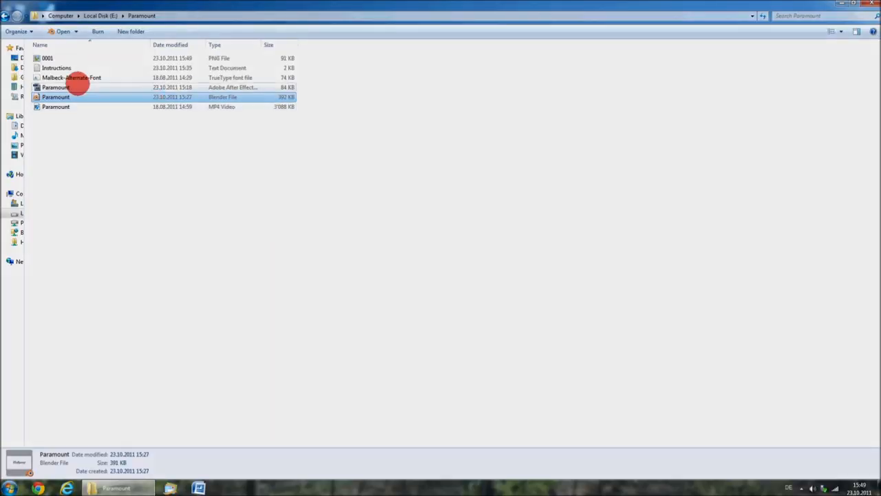
pyautogui.doubleClick(54, 88)
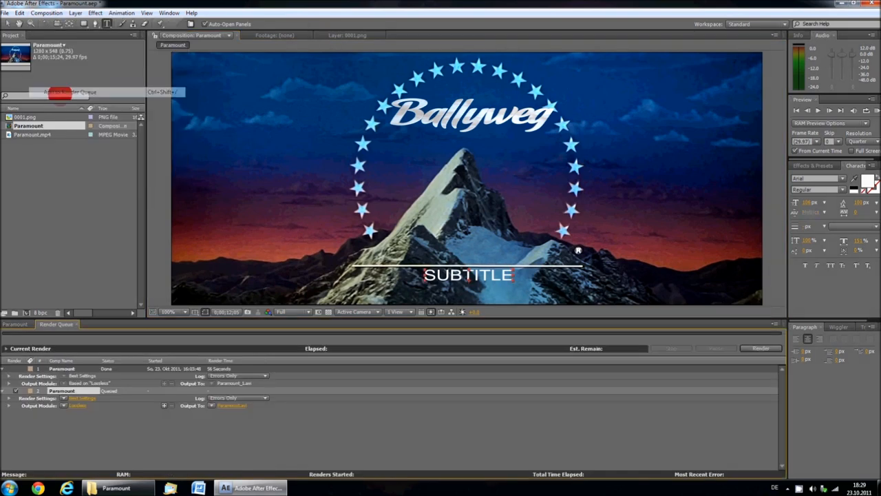
# Set the queued render's output module to the DivX 6.9.2 codec with audio output enabled.
pyautogui.click(75, 407)
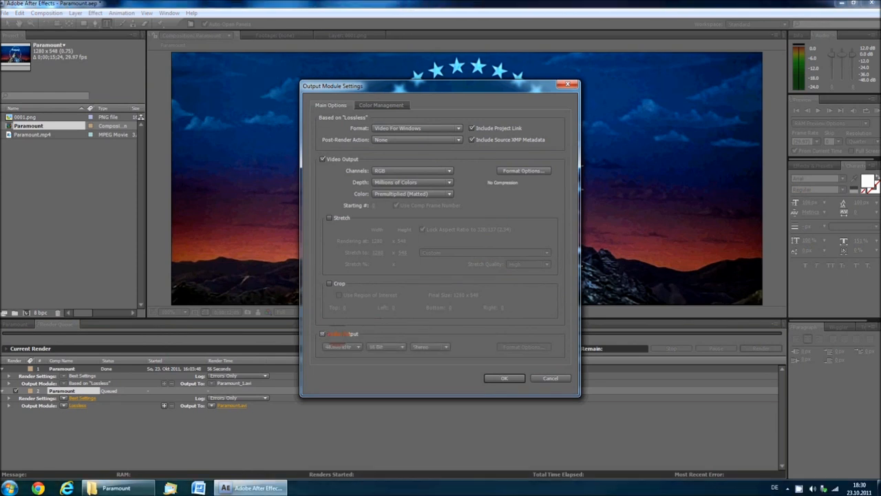
pyautogui.click(523, 170)
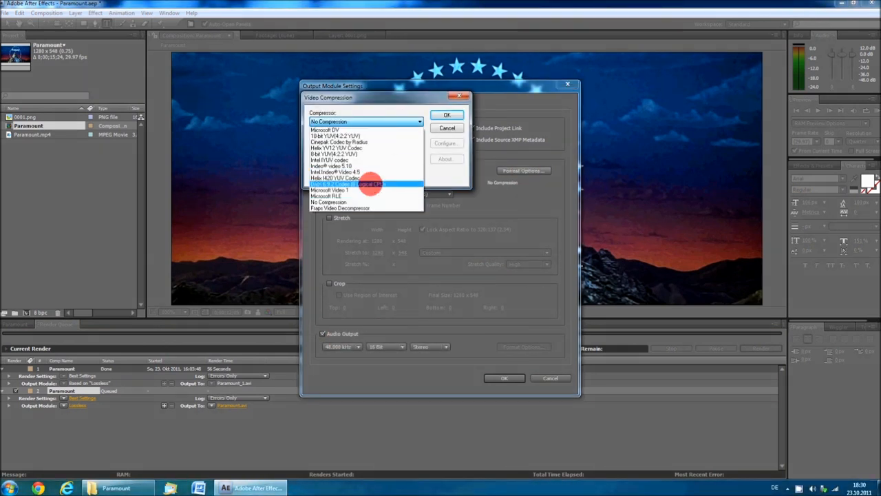
pyautogui.click(365, 184)
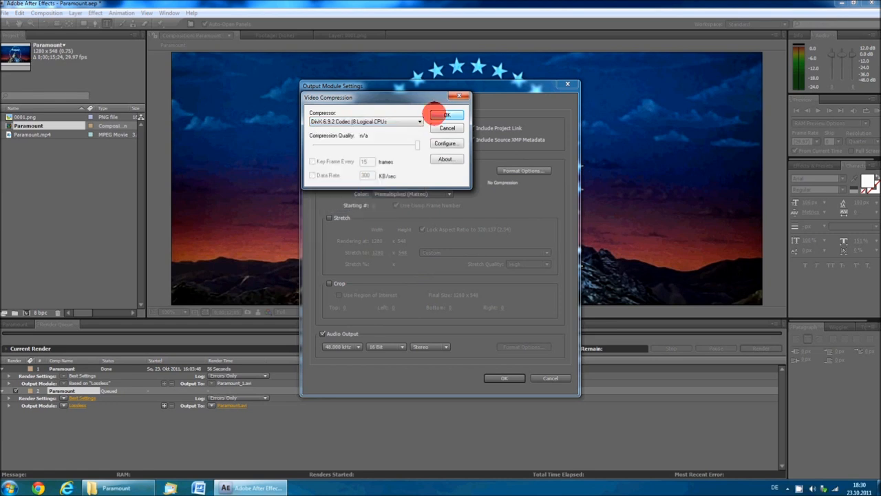
pyautogui.click(447, 115)
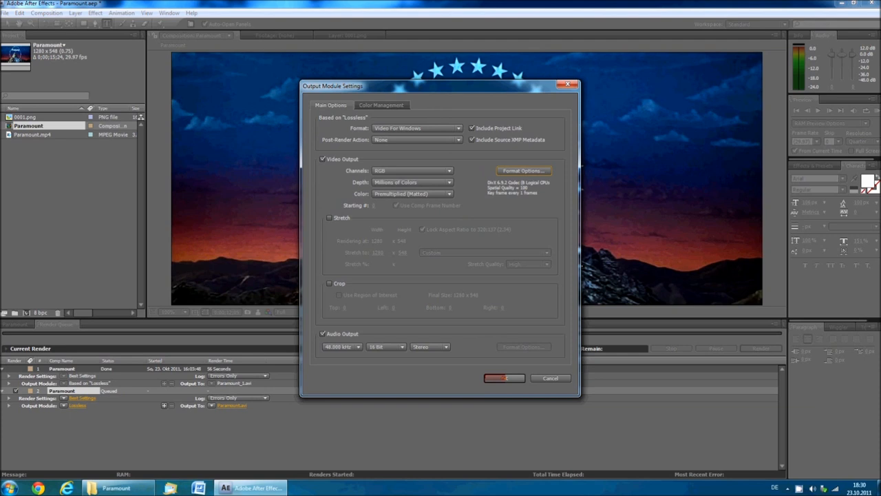
pyautogui.click(504, 378)
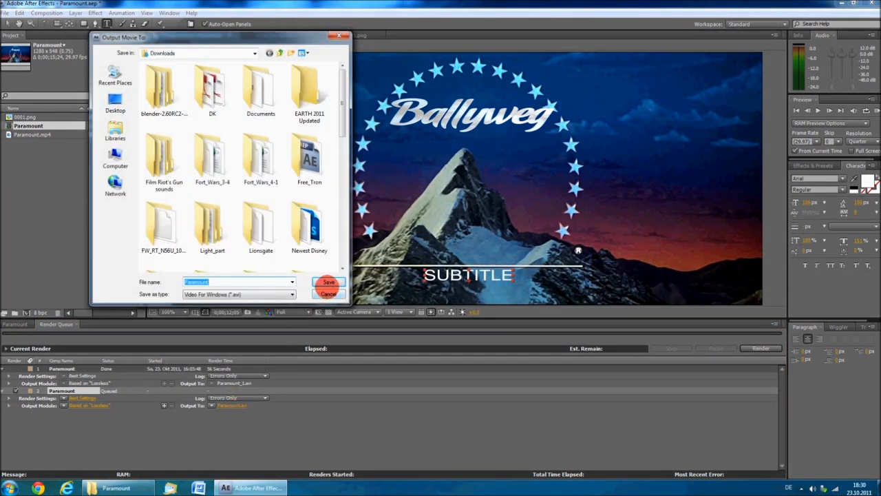
# Save the output as Paramount.avi in Downloads and start rendering the composition.
pyautogui.click(328, 283)
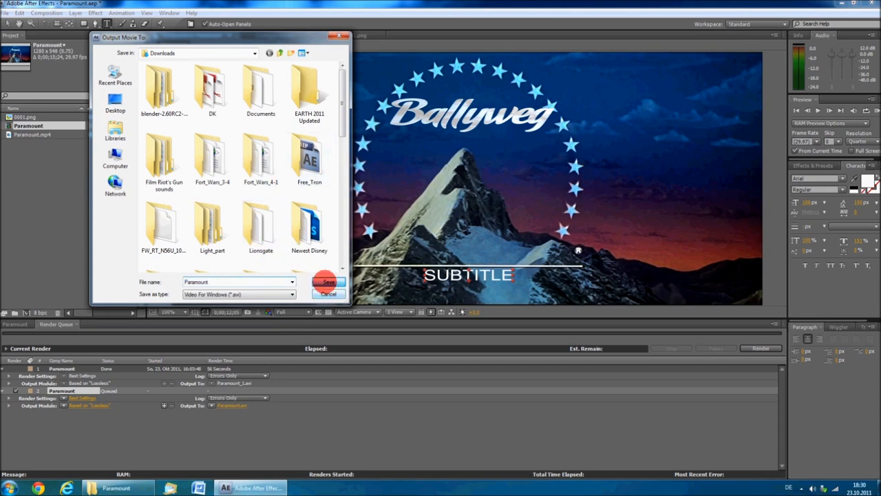
pyautogui.click(329, 281)
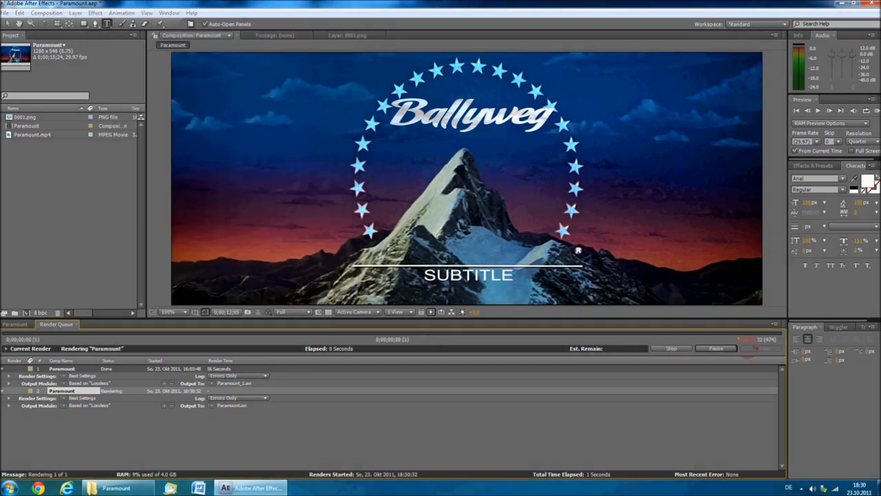